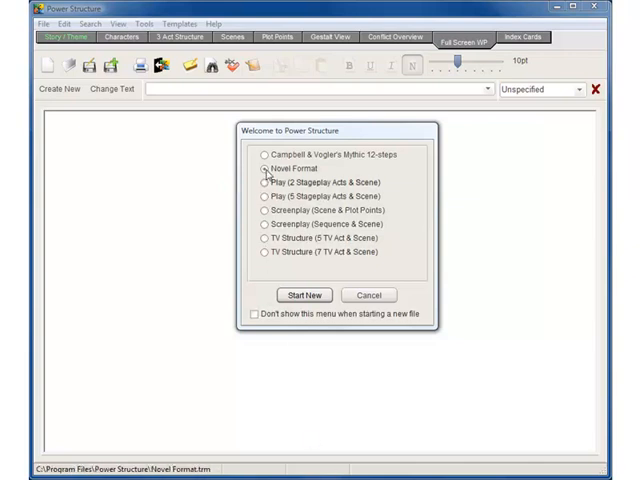
Choose Novel Format for the new file and move through the sections to Story / Theme
{"action": "left_click", "coordinate": [306, 295]}
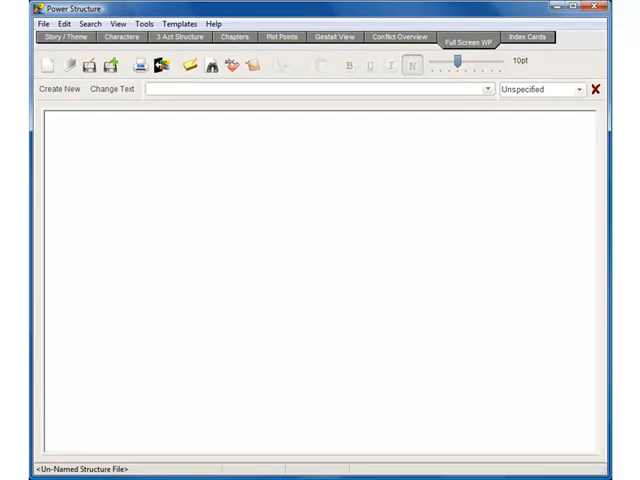
{"action": "left_click", "coordinate": [69, 37]}
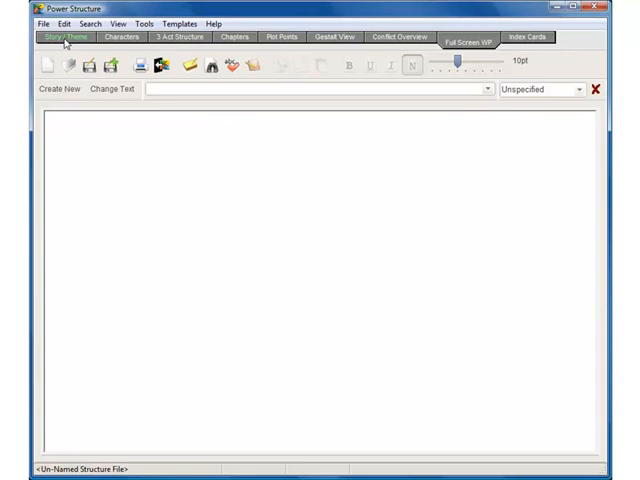
{"action": "left_click", "coordinate": [120, 37]}
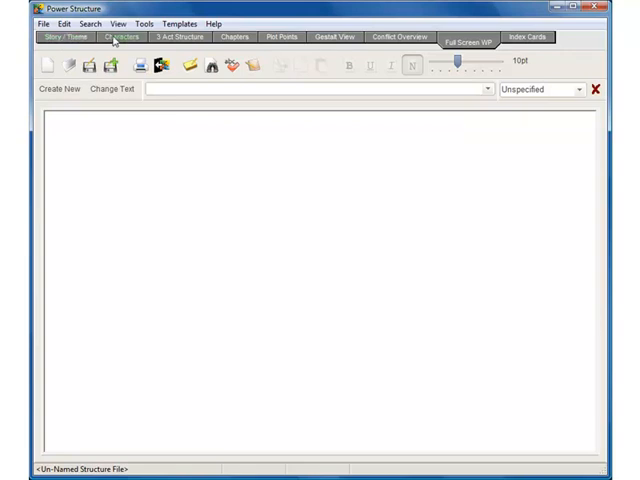
{"action": "left_click", "coordinate": [234, 37]}
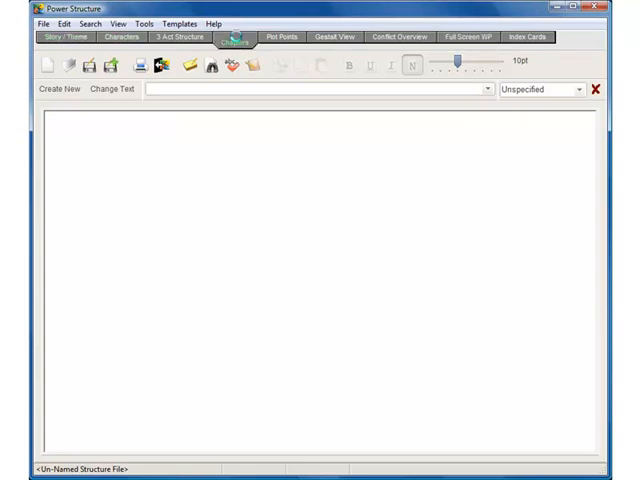
{"action": "left_click", "coordinate": [236, 37]}
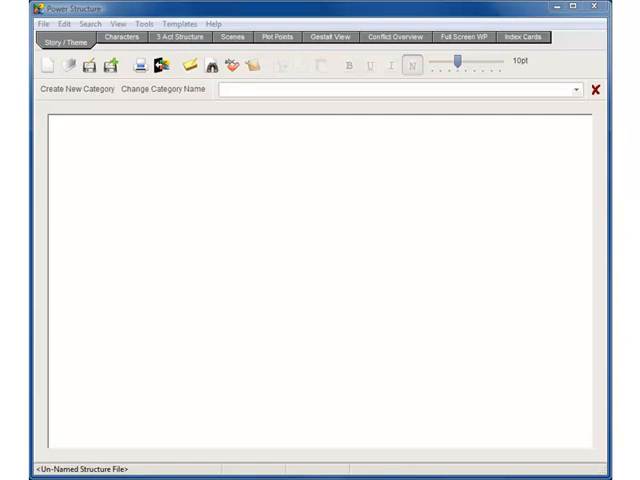
Load the recent Erin Brockovich.psf and view its Backstory category under Story / Theme
{"action": "left_click", "coordinate": [41, 23]}
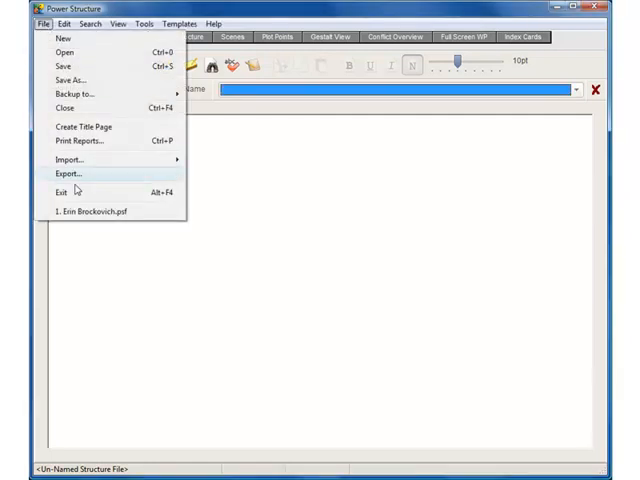
{"action": "left_click", "coordinate": [96, 211]}
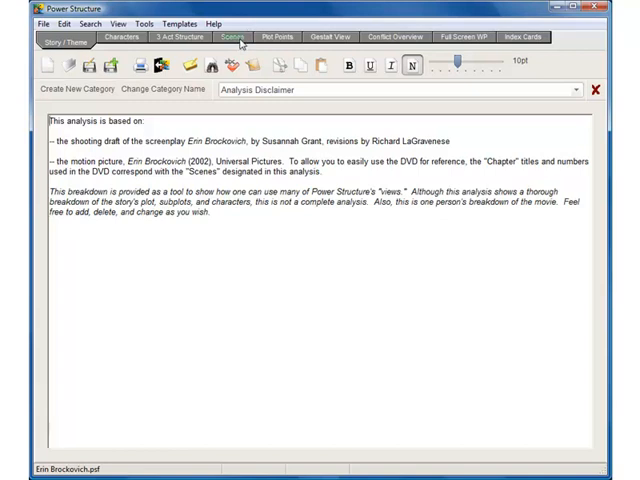
{"action": "left_click", "coordinate": [122, 37]}
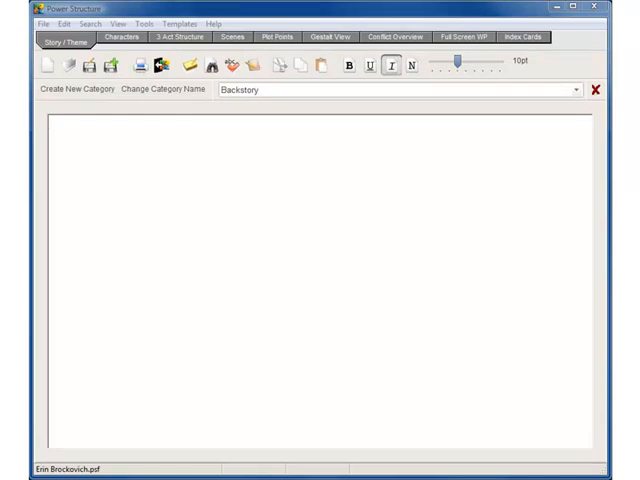
Switch the story category to Story Spine, then begin creating a new category
{"action": "left_click", "coordinate": [575, 90]}
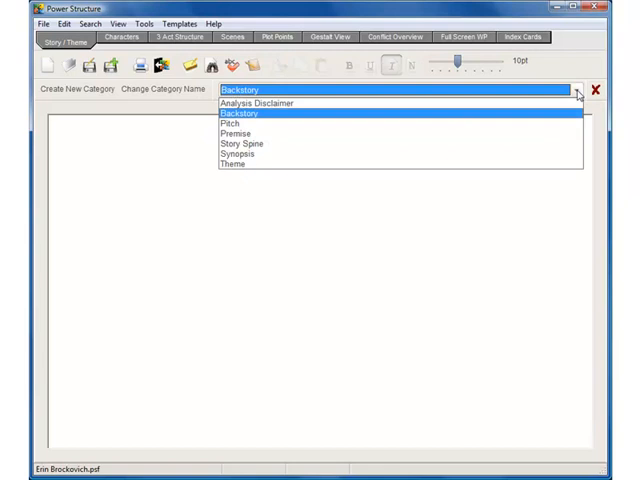
{"action": "mouse_move", "coordinate": [515, 148]}
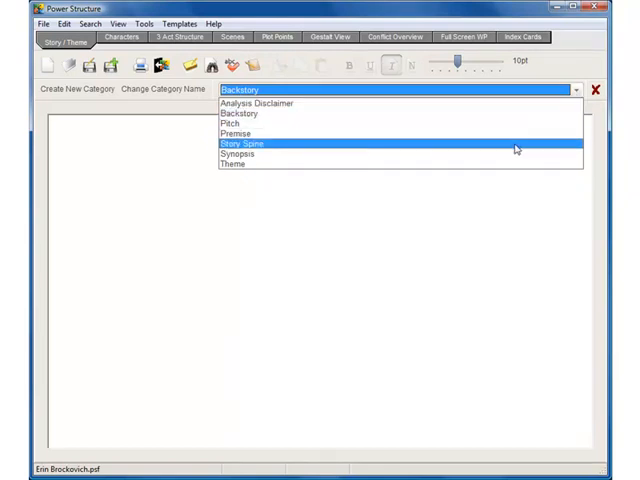
{"action": "left_click", "coordinate": [245, 143]}
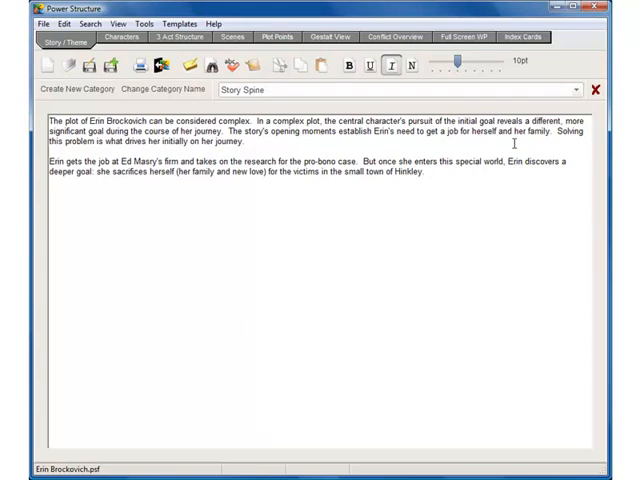
{"action": "mouse_move", "coordinate": [361, 135]}
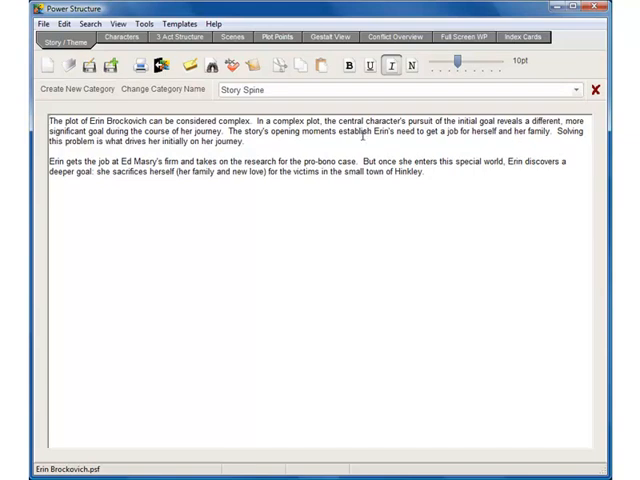
{"action": "left_click", "coordinate": [79, 89]}
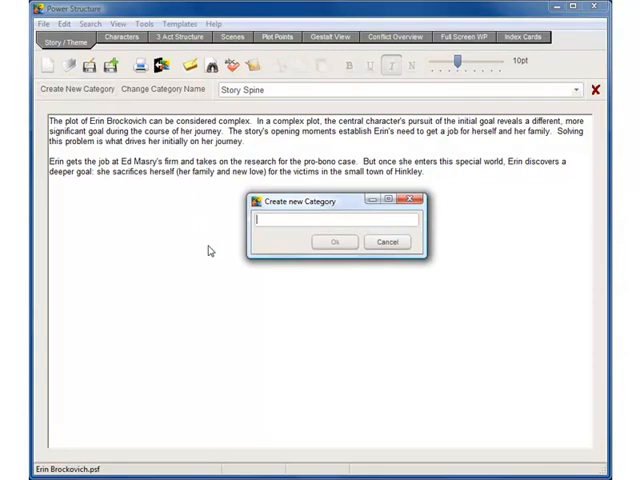
Name the new category 'Logline', confirm it, and move to the Characters section
{"action": "type", "text": "Logline"}
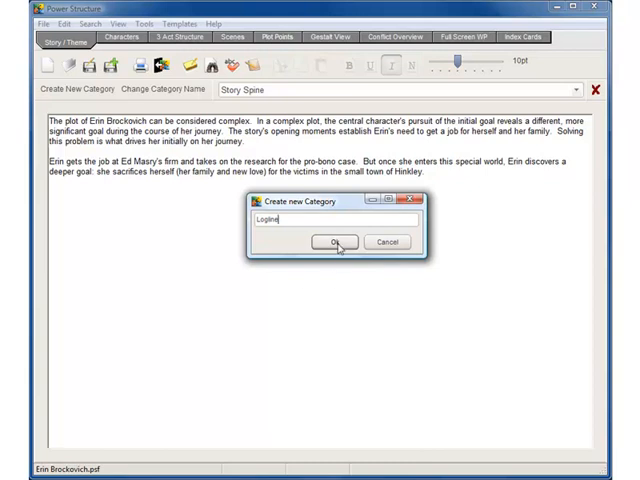
{"action": "left_click", "coordinate": [334, 242]}
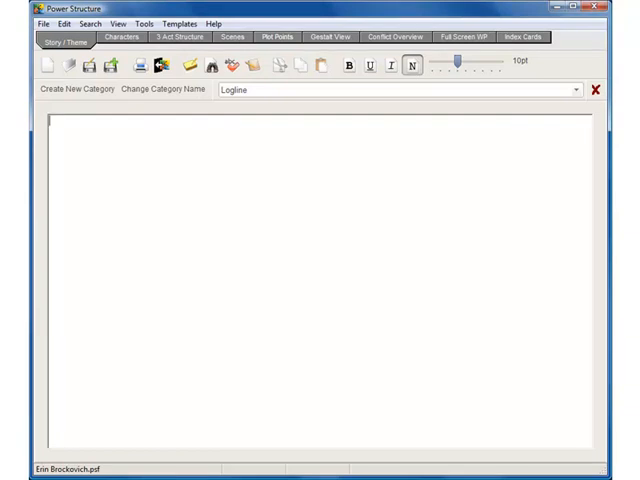
{"action": "left_click", "coordinate": [121, 37]}
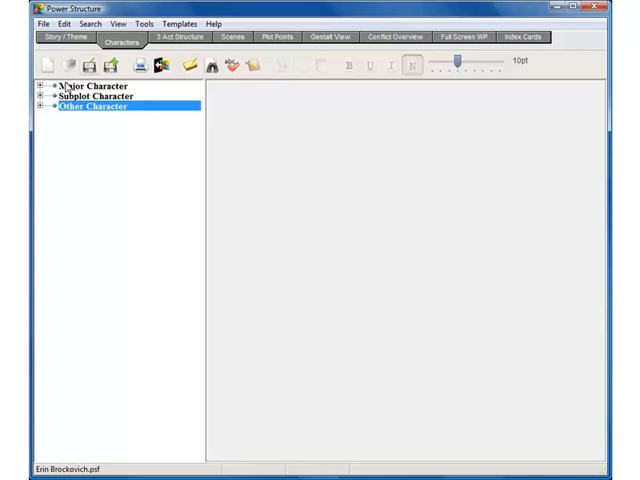
{"action": "left_click", "coordinate": [38, 85]}
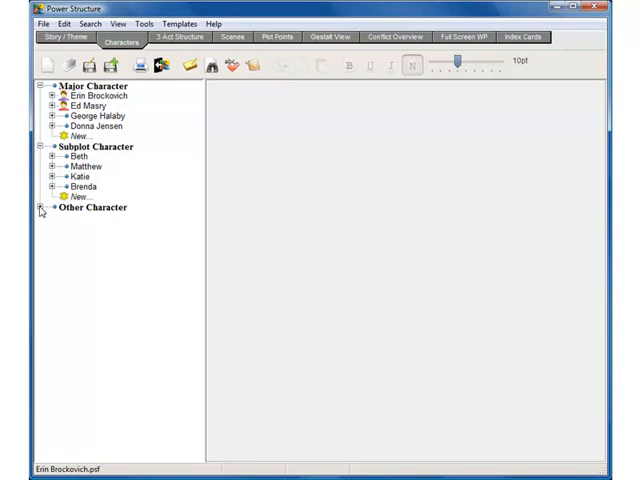
{"action": "left_click", "coordinate": [40, 207]}
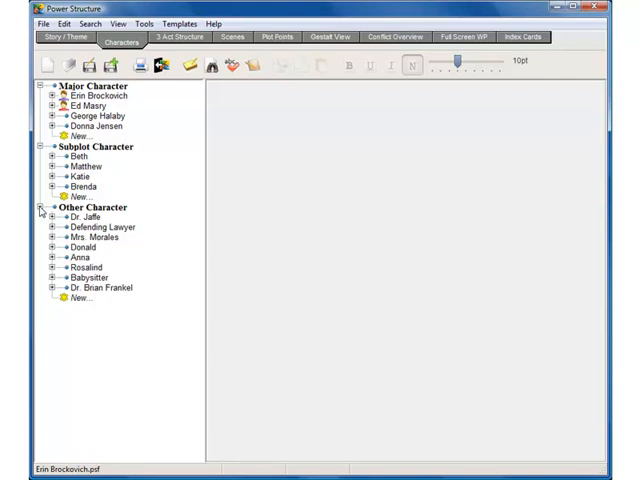
{"action": "mouse_move", "coordinate": [41, 210]}
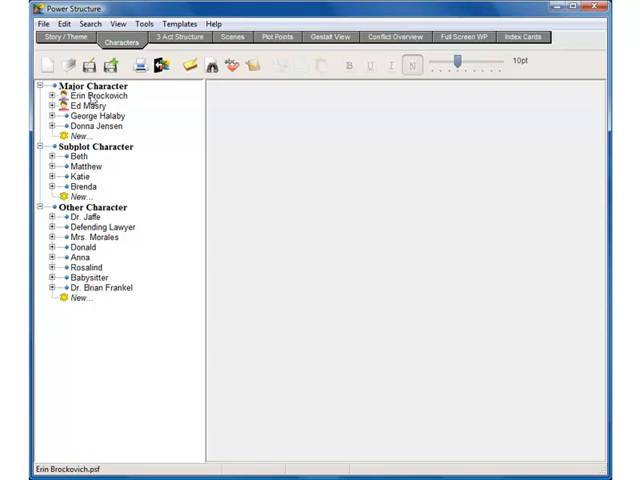
{"action": "left_click", "coordinate": [88, 95]}
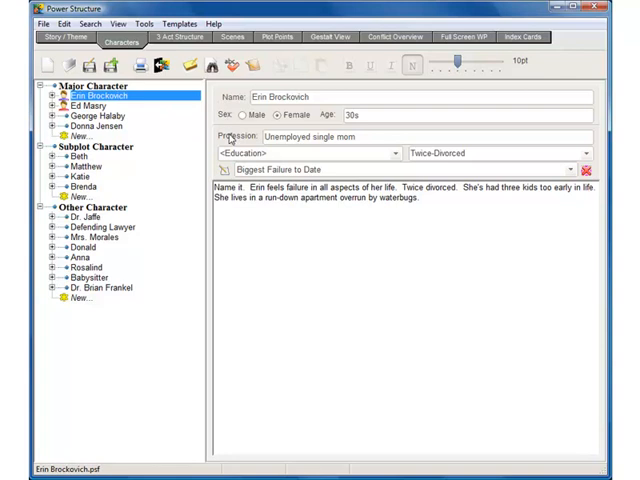
{"action": "left_click", "coordinate": [570, 168]}
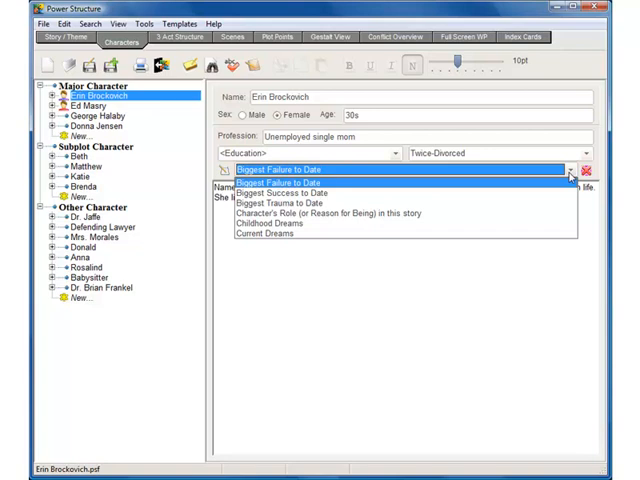
{"action": "left_click", "coordinate": [300, 181]}
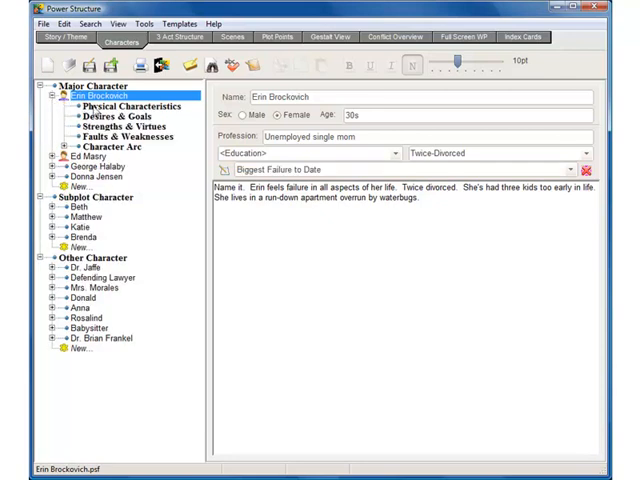
Read Erin's Physical Characteristics, Desires, Strengths, Faults and Character Arc sections
{"action": "left_click", "coordinate": [131, 107]}
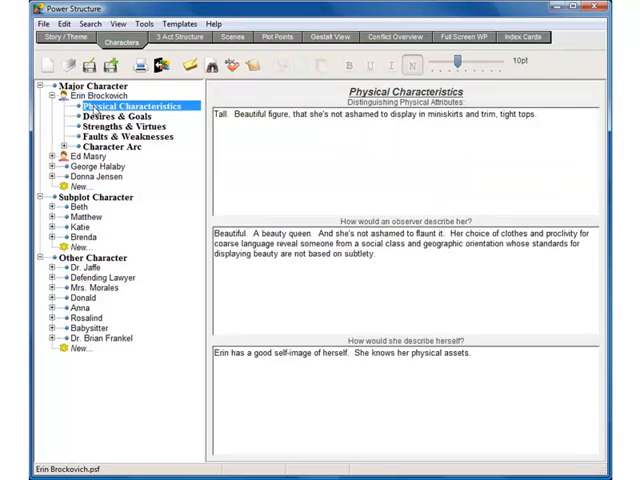
{"action": "left_click", "coordinate": [124, 117]}
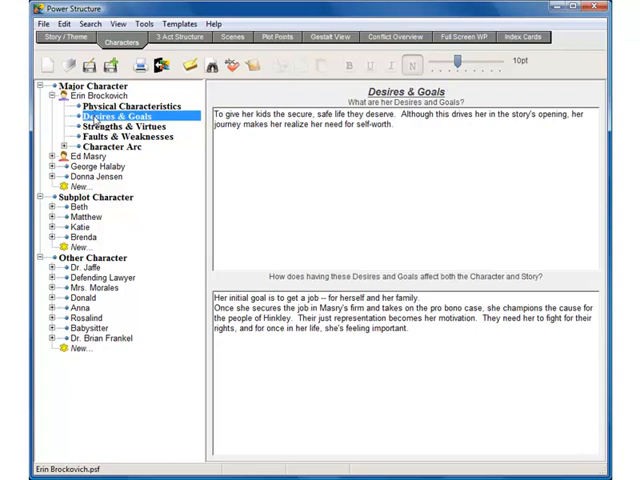
{"action": "left_click", "coordinate": [126, 122]}
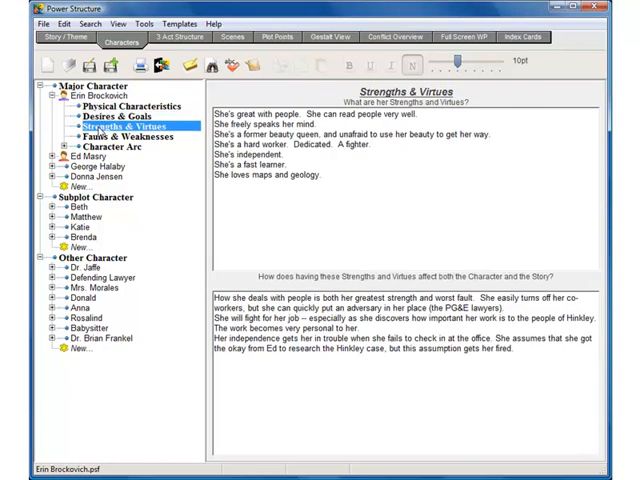
{"action": "left_click", "coordinate": [126, 137]}
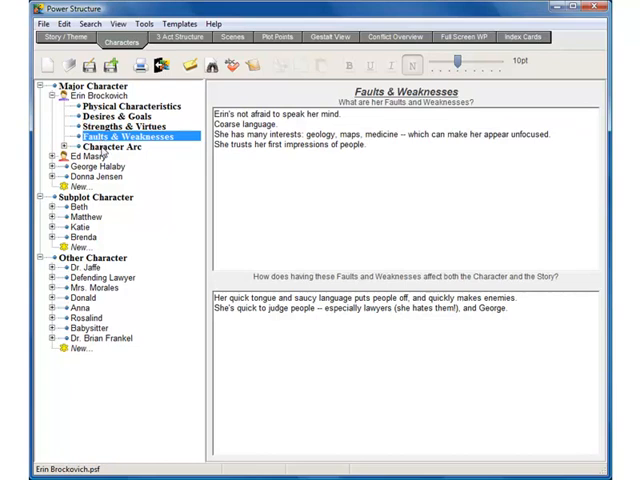
{"action": "left_click", "coordinate": [106, 146]}
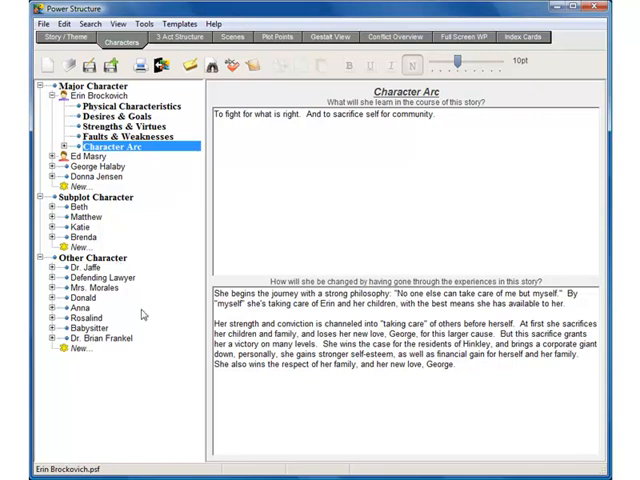
{"action": "mouse_move", "coordinate": [143, 314]}
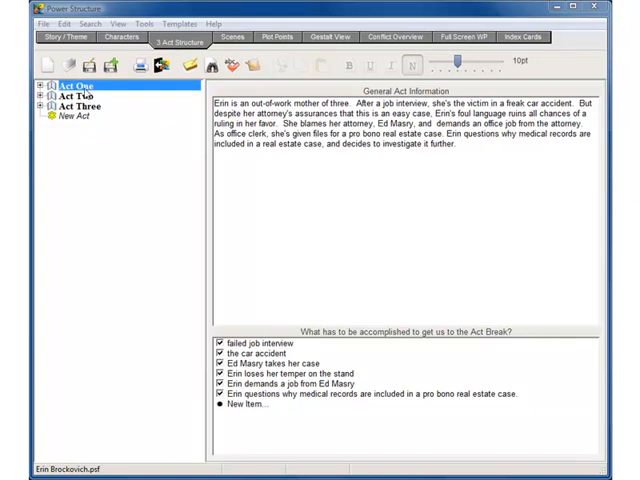
{"action": "mouse_move", "coordinate": [198, 96]}
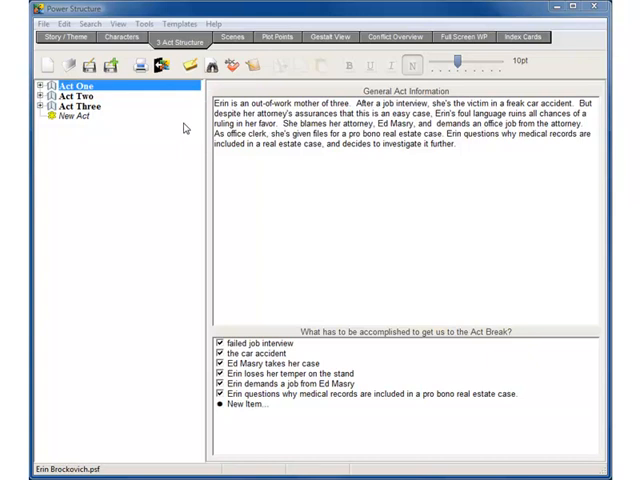
{"action": "mouse_move", "coordinate": [127, 112]}
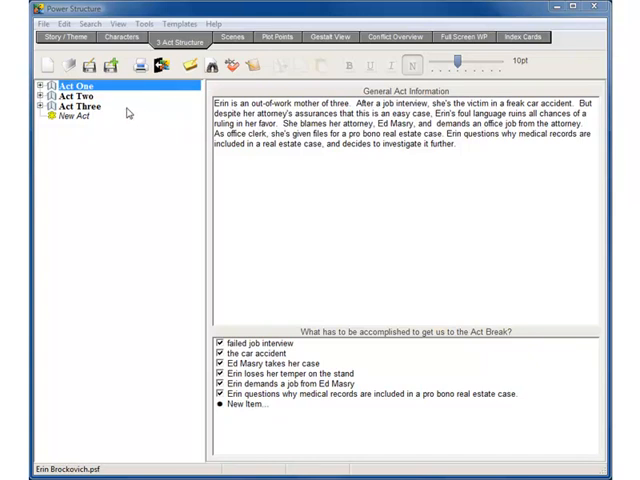
Expand Act One's Plot Arc and Plot Points, read 'Erin loses her cool', then move to Scenes
{"action": "left_click", "coordinate": [42, 82]}
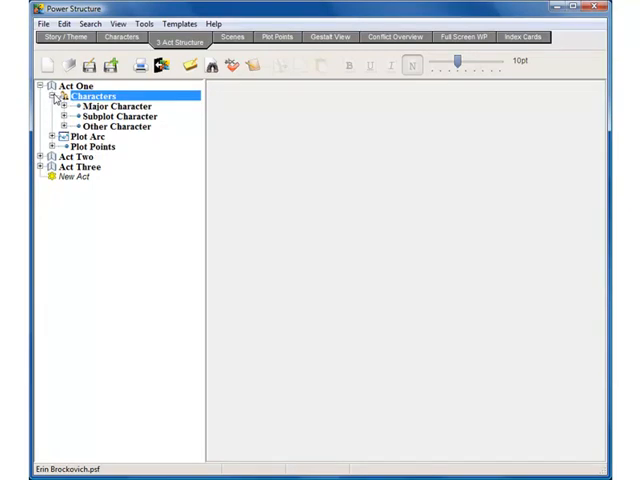
{"action": "left_click", "coordinate": [82, 136]}
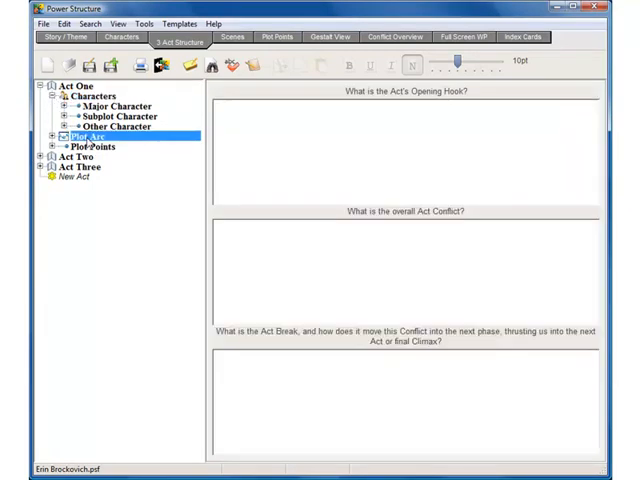
{"action": "left_click", "coordinate": [85, 146]}
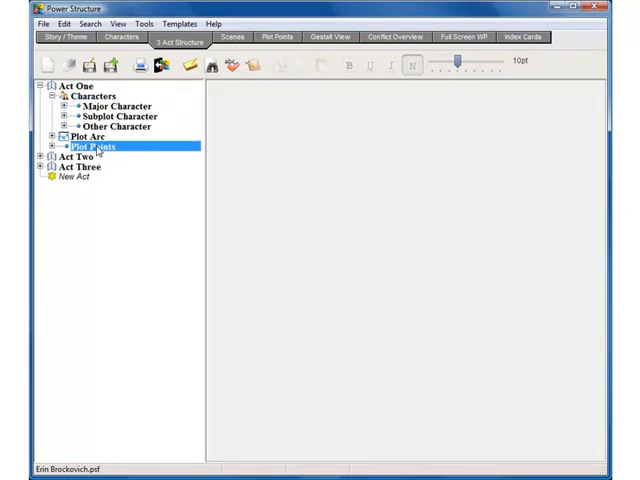
{"action": "left_click", "coordinate": [40, 147]}
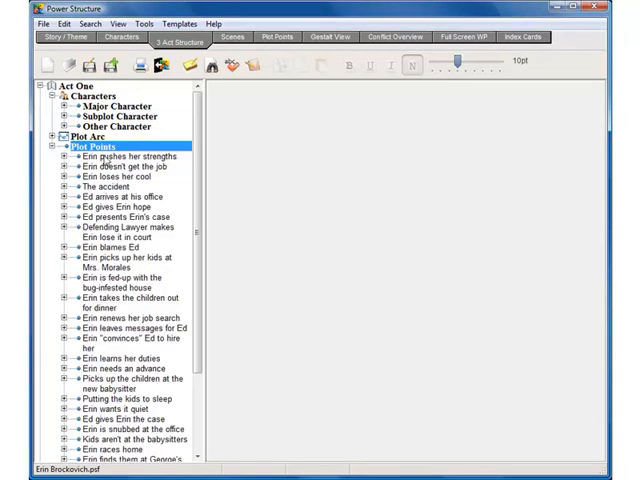
{"action": "left_click", "coordinate": [135, 166]}
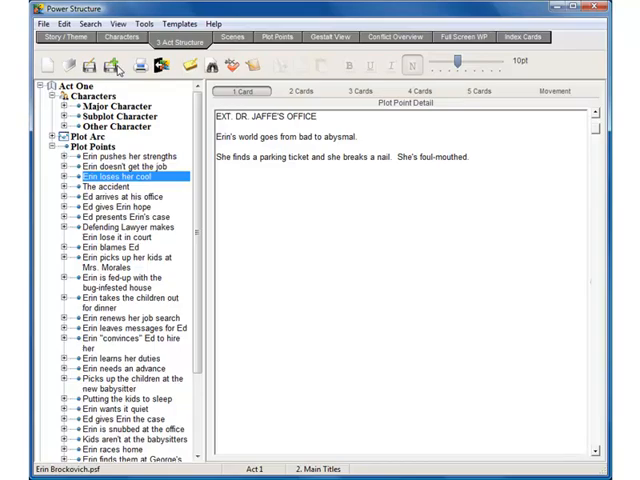
{"action": "left_click", "coordinate": [235, 37]}
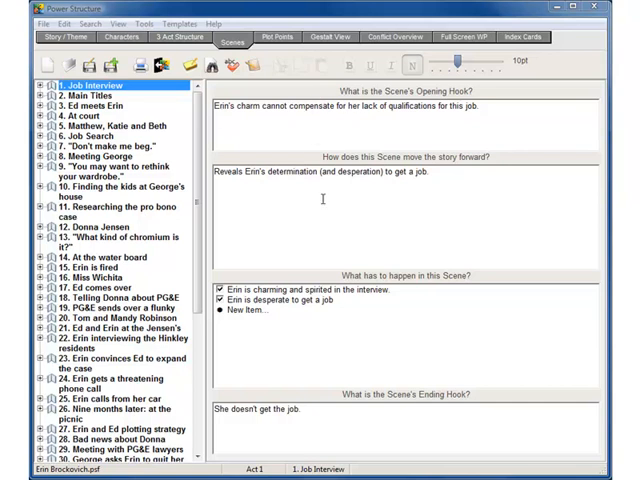
{"action": "mouse_move", "coordinate": [326, 343]}
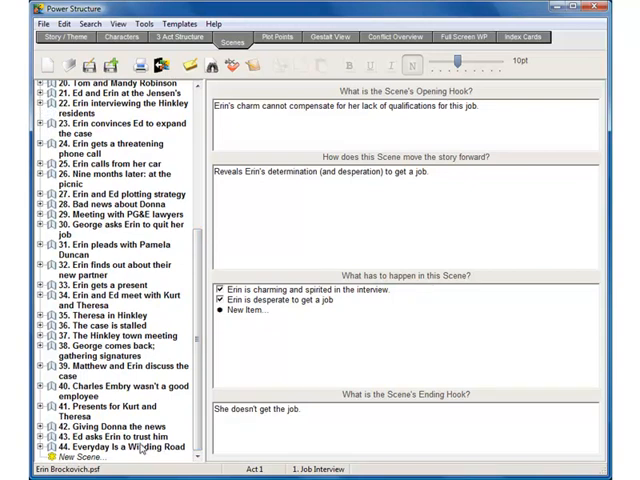
{"action": "mouse_move", "coordinate": [133, 434]}
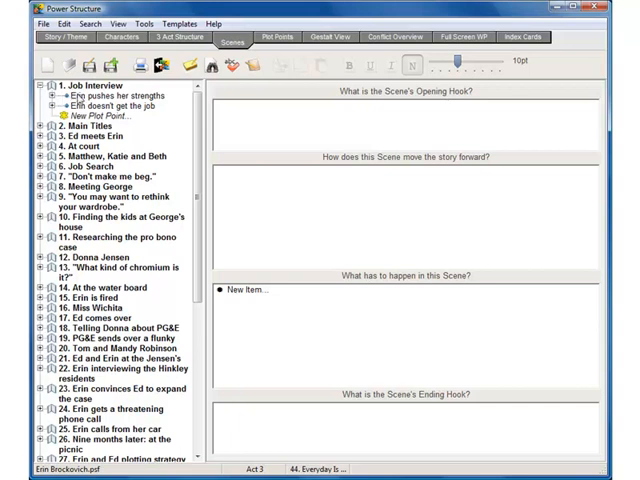
Read the 'Erin pushes her strengths' card under Job Interview and show the full Plot Points list
{"action": "left_click", "coordinate": [95, 95]}
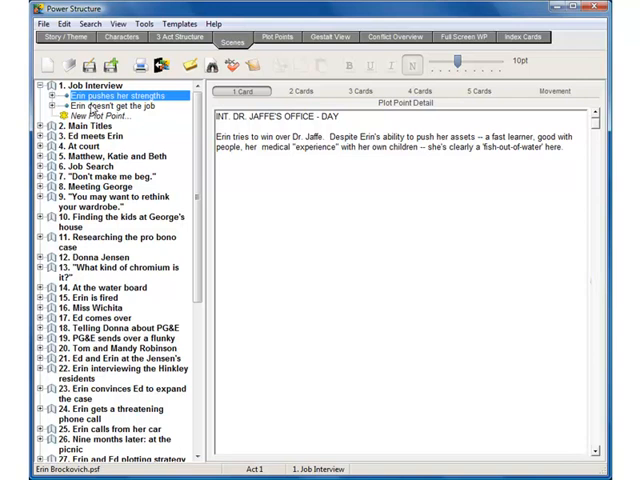
{"action": "left_click", "coordinate": [115, 105]}
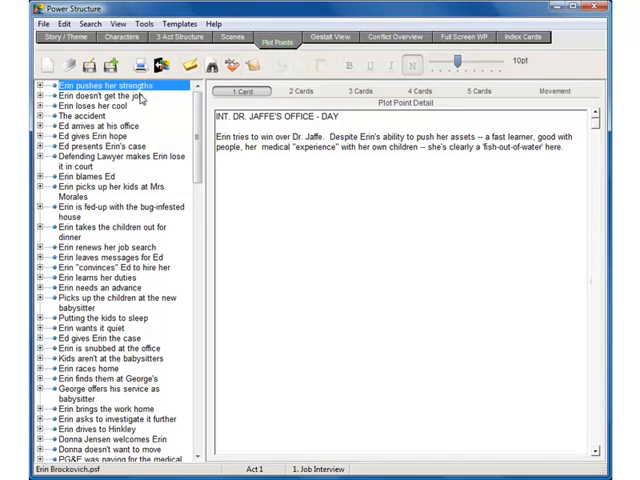
Read 'Erin doesn't get the job', 'Erin loses her cool', 'Ed arrives at his office', then expand 'Erin pushes her strengths'
{"action": "left_click", "coordinate": [107, 96]}
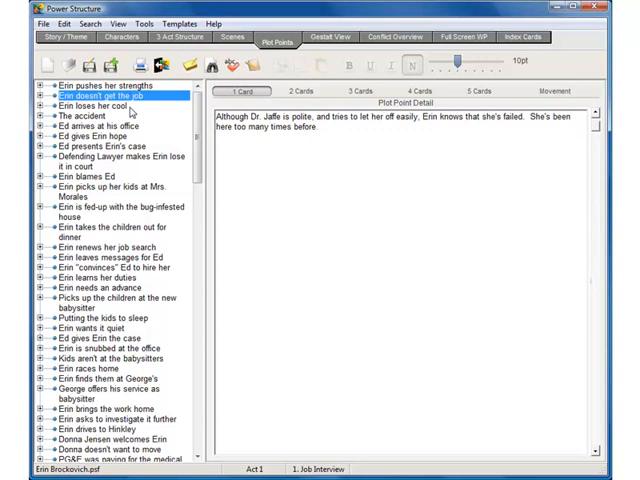
{"action": "left_click", "coordinate": [90, 107]}
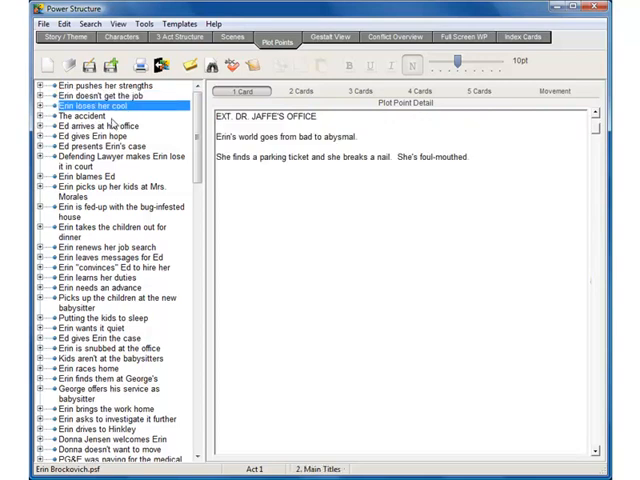
{"action": "left_click", "coordinate": [95, 118]}
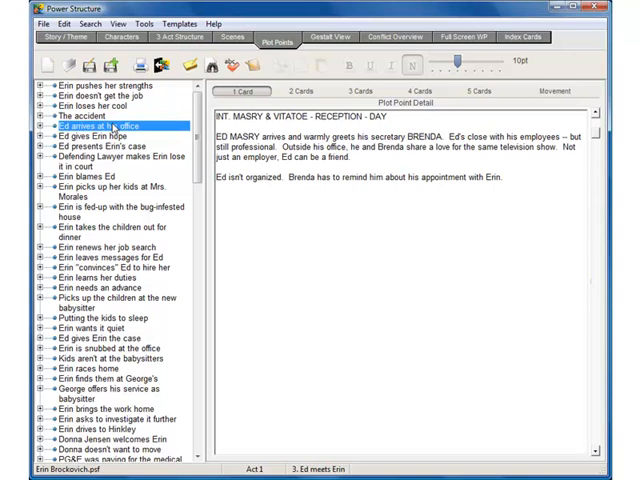
{"action": "mouse_move", "coordinate": [113, 127]}
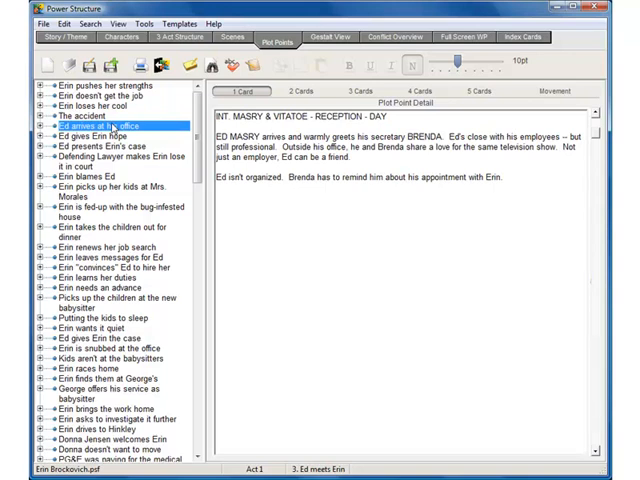
{"action": "left_click", "coordinate": [100, 85]}
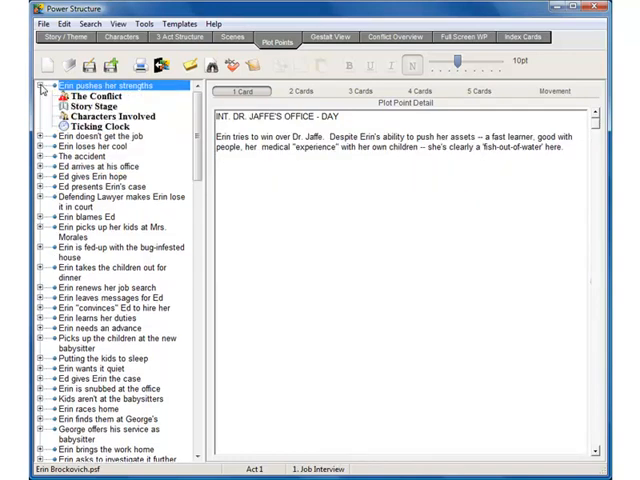
Review The Conflict, Story Stage, Characters Involved and Ticking Clock, then switch to the Gestalt View
{"action": "left_click", "coordinate": [96, 96]}
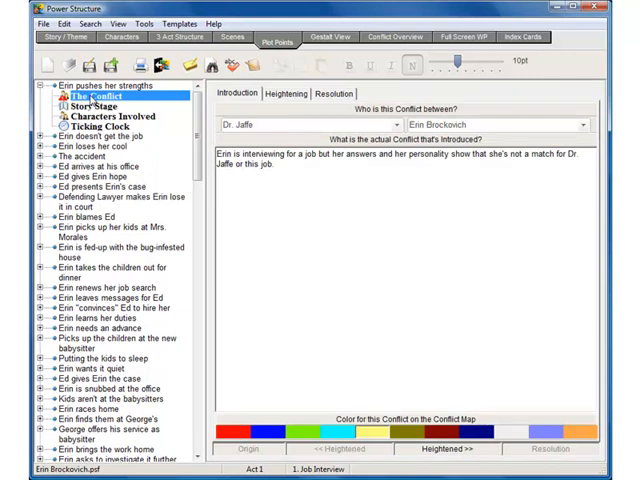
{"action": "left_click", "coordinate": [89, 107]}
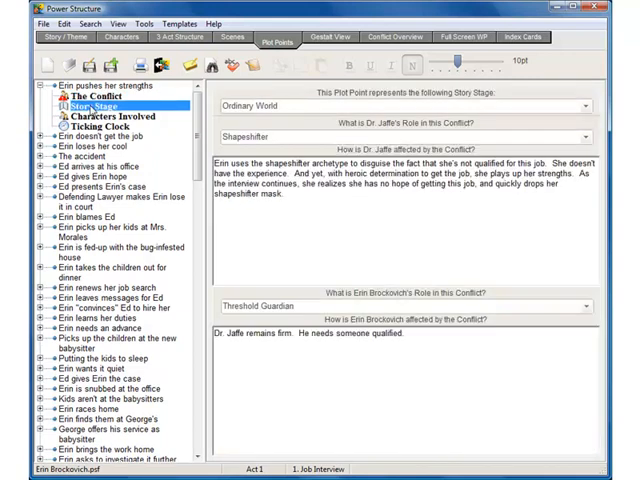
{"action": "left_click", "coordinate": [103, 113]}
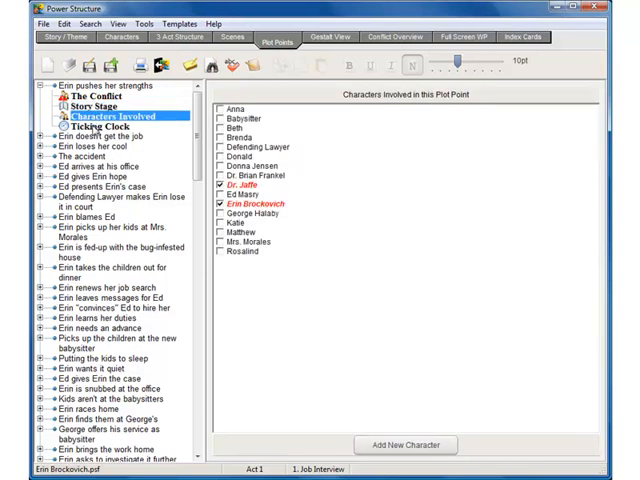
{"action": "left_click", "coordinate": [87, 126]}
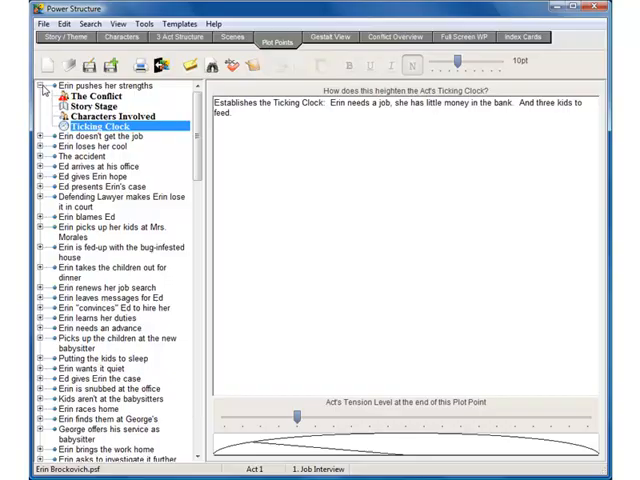
{"action": "left_click", "coordinate": [330, 37]}
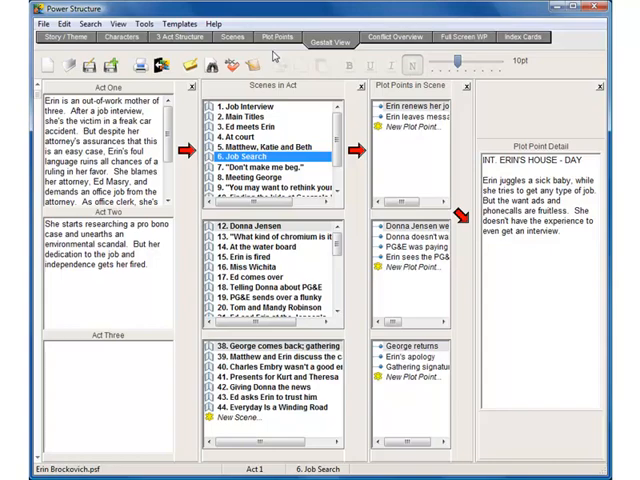
Switch from the Gestalt View to the Full Screen WP writing mode
{"action": "left_click", "coordinate": [460, 37]}
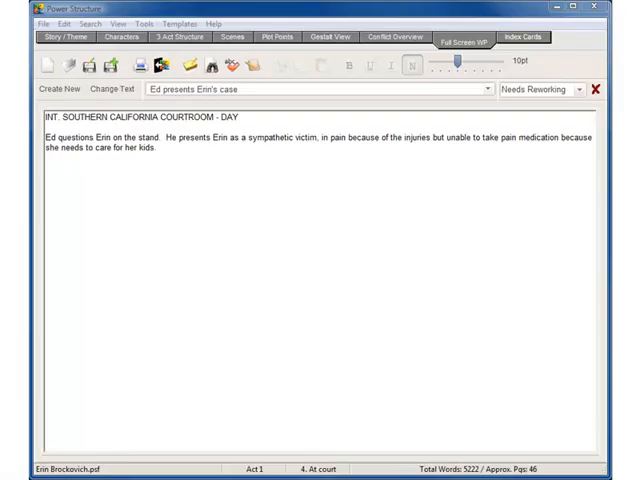
{"action": "mouse_move", "coordinate": [494, 90]}
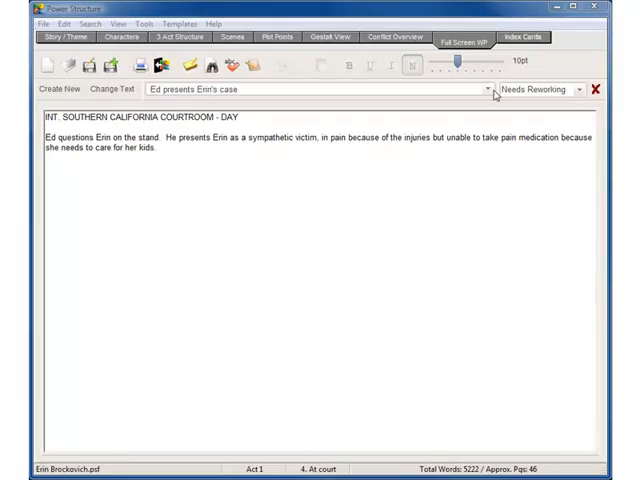
Select the plot point 'Erin leaves messages for Ed' in the full-screen writer
{"action": "left_click", "coordinate": [487, 89]}
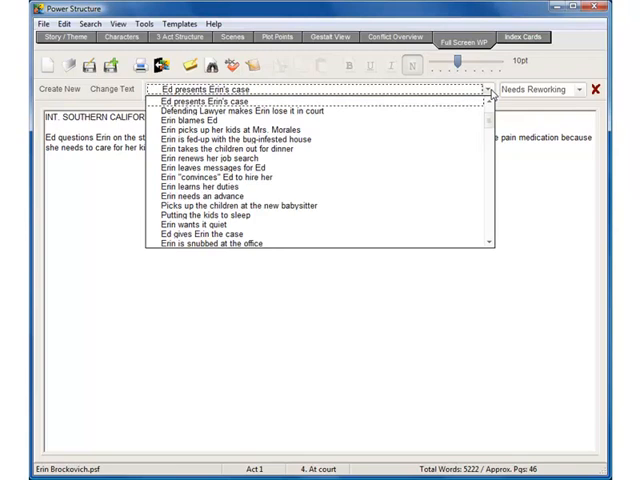
{"action": "left_click", "coordinate": [209, 101]}
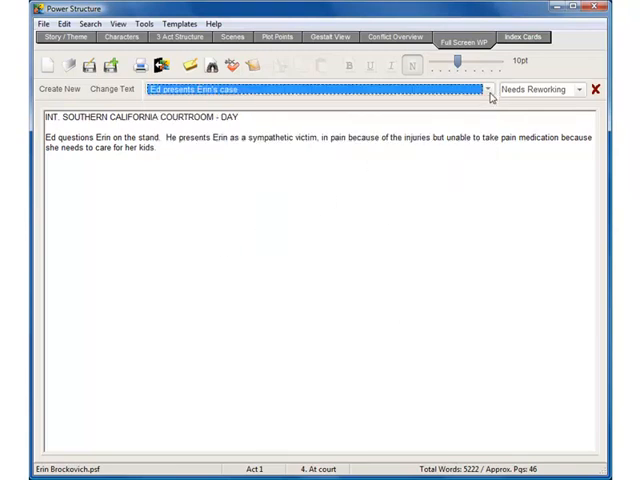
{"action": "left_click", "coordinate": [489, 90]}
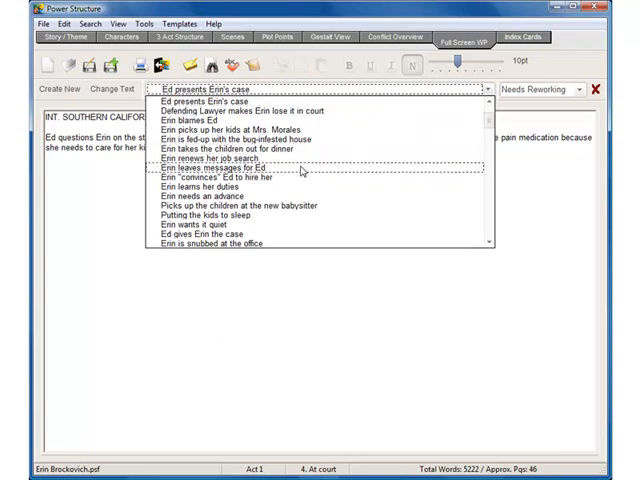
{"action": "left_click", "coordinate": [218, 167]}
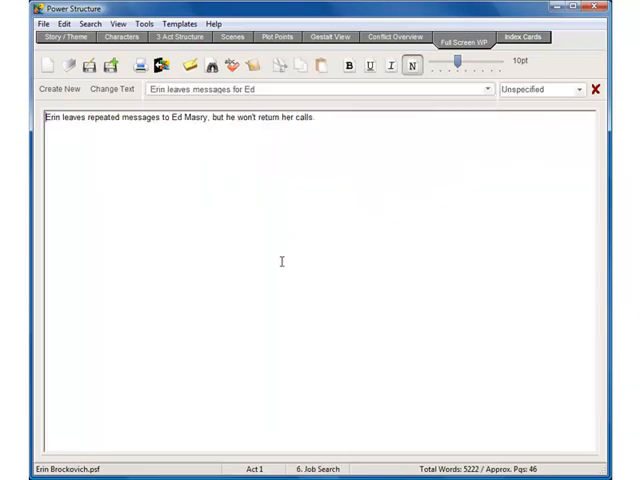
{"action": "mouse_move", "coordinate": [255, 242]}
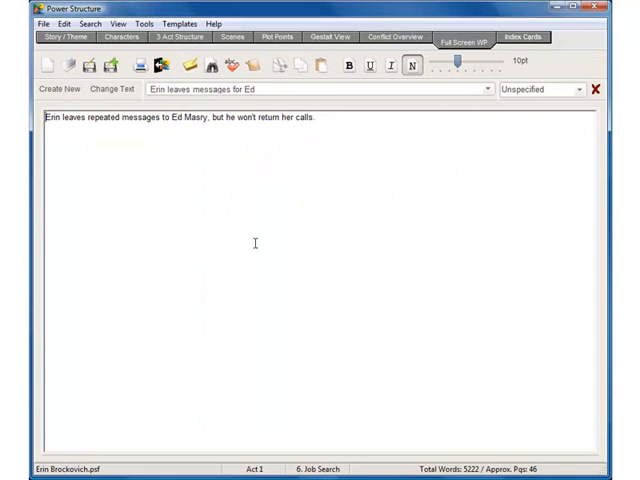
{"action": "mouse_move", "coordinate": [61, 88]}
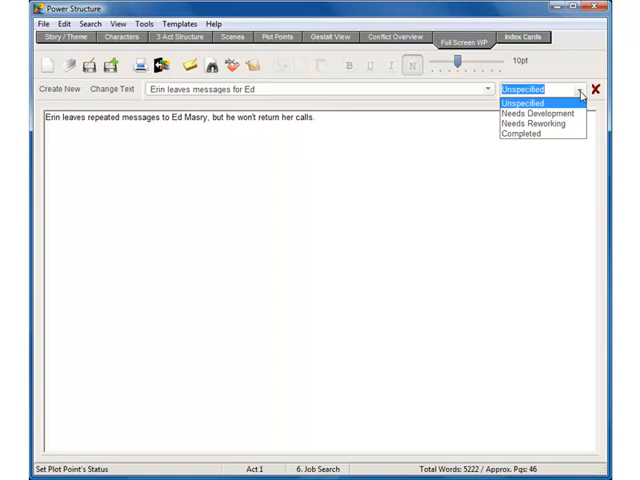
Set the plot point's status first to Needs Reworking, then to Completed
{"action": "left_click", "coordinate": [544, 123]}
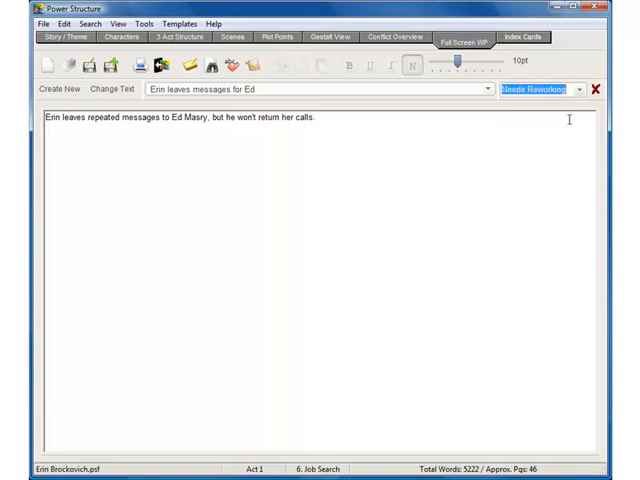
{"action": "left_click", "coordinate": [585, 90]}
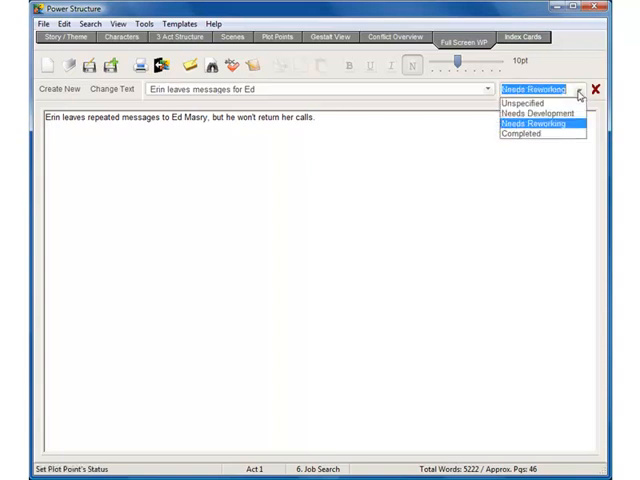
{"action": "left_click", "coordinate": [535, 135]}
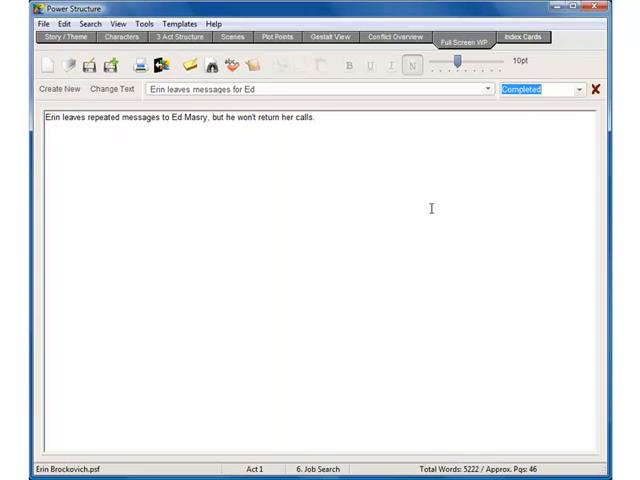
{"action": "mouse_move", "coordinate": [494, 85]}
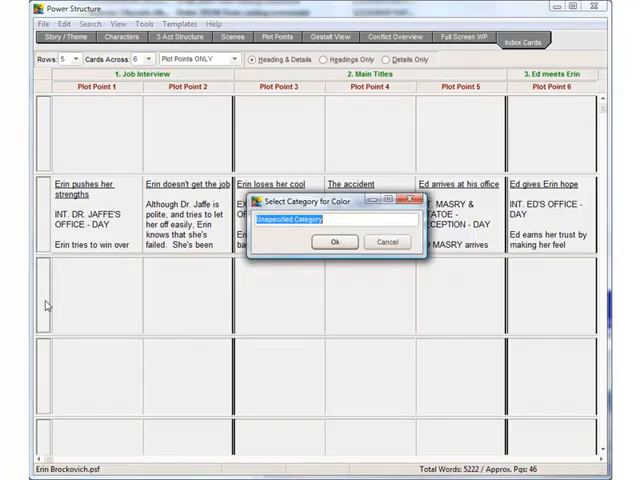
Name the card category 'Act One' and give it a green colour
{"action": "type", "text": "Act One"}
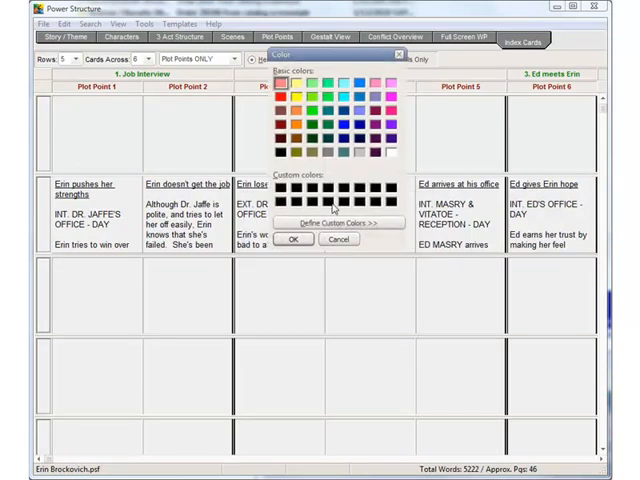
{"action": "left_click", "coordinate": [293, 240]}
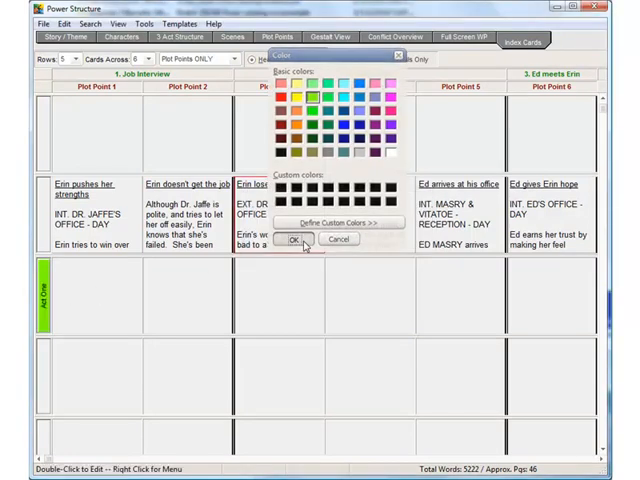
{"action": "left_click", "coordinate": [291, 241]}
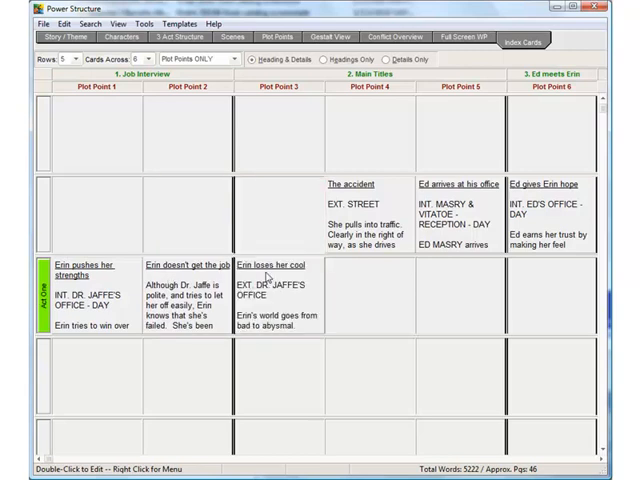
{"action": "mouse_move", "coordinate": [266, 277]}
{"action": "type", "text": "Ed"}
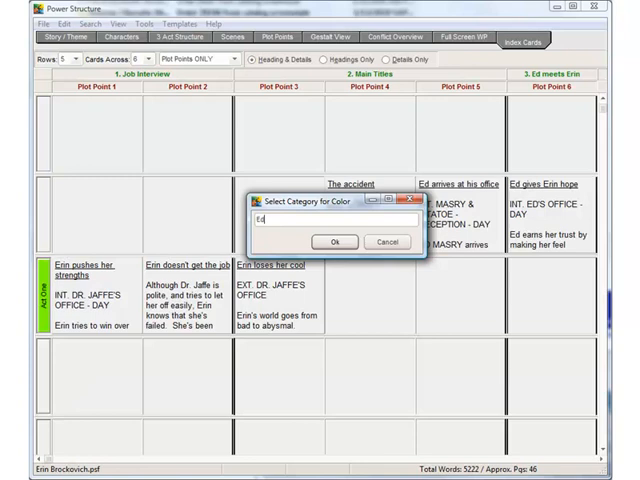
Add an 'Ed' category with a light blue colour
{"action": "left_click", "coordinate": [335, 241]}
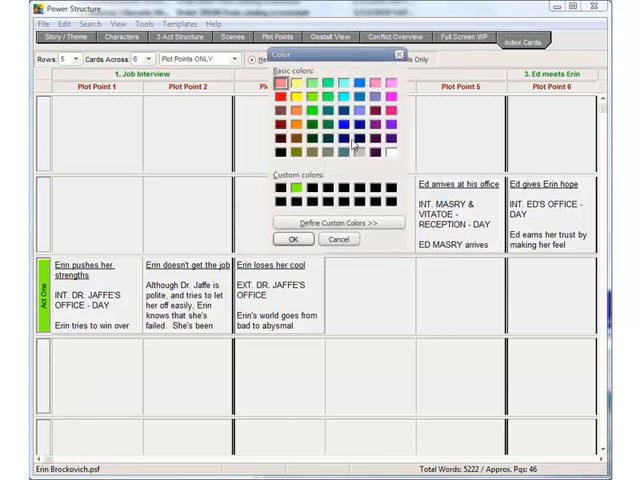
{"action": "left_click", "coordinate": [294, 239]}
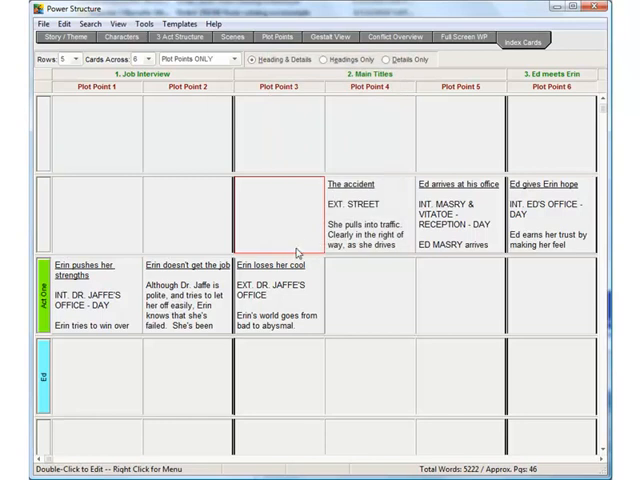